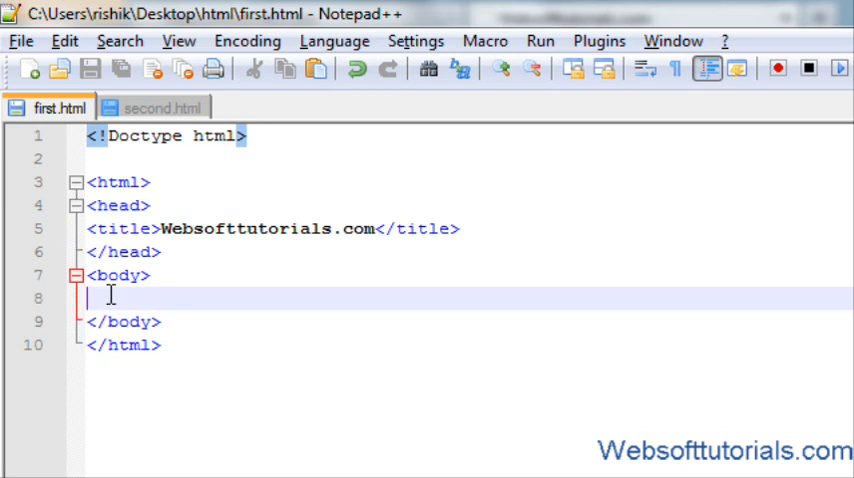
Step: Add a paragraph to first.html's body holding 'This is line 1' through 'This is line 3'
type("<p></p-")
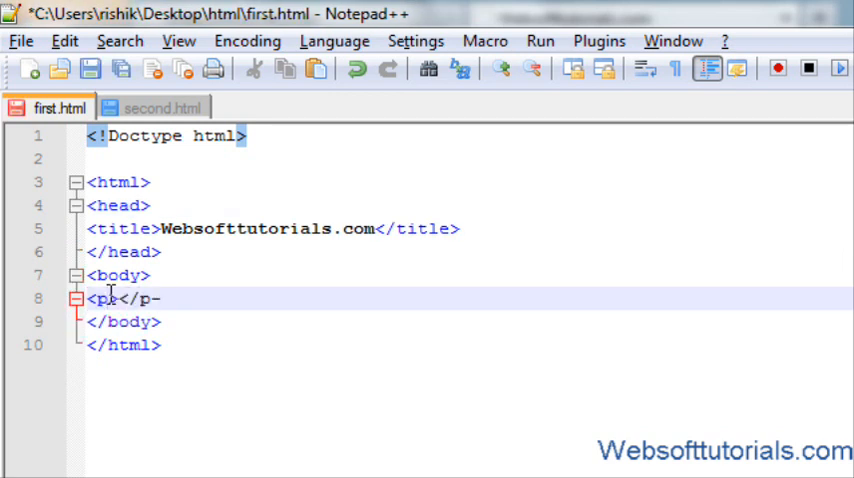
type("P")
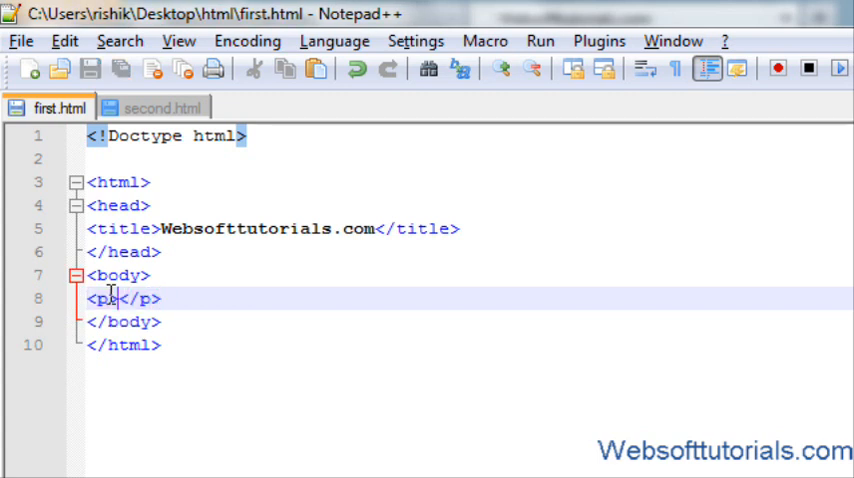
type("This is line")
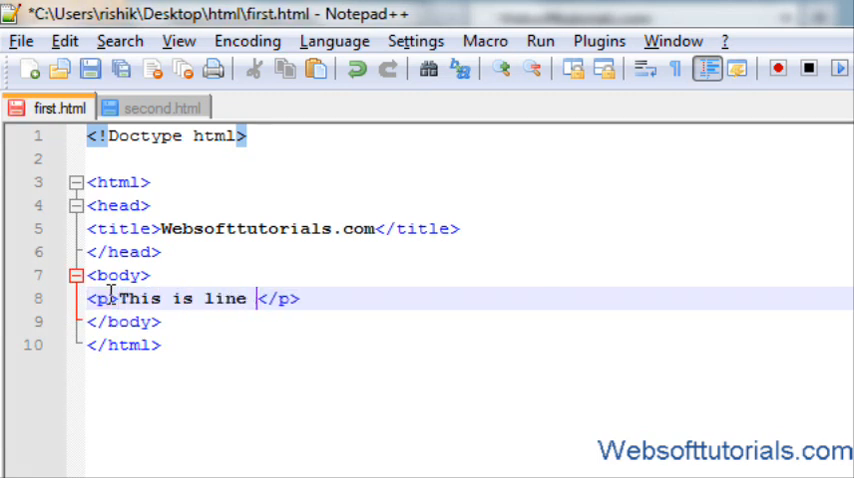
type("1")
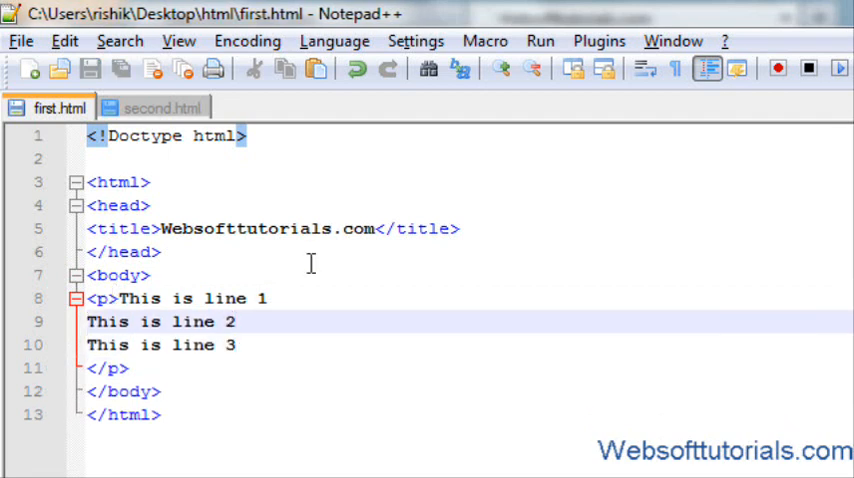
Step: Launch first.html in Firefox via the Run menu; the three lines appear on one line
left_click(539, 41)
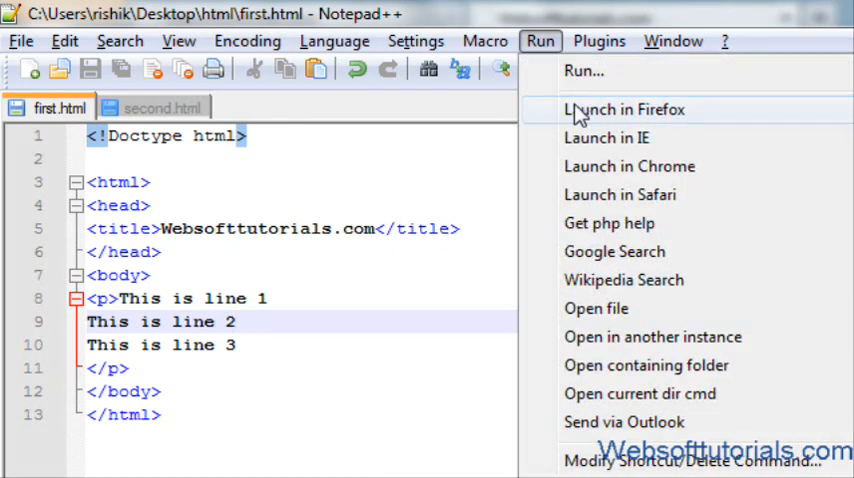
left_click(623, 109)
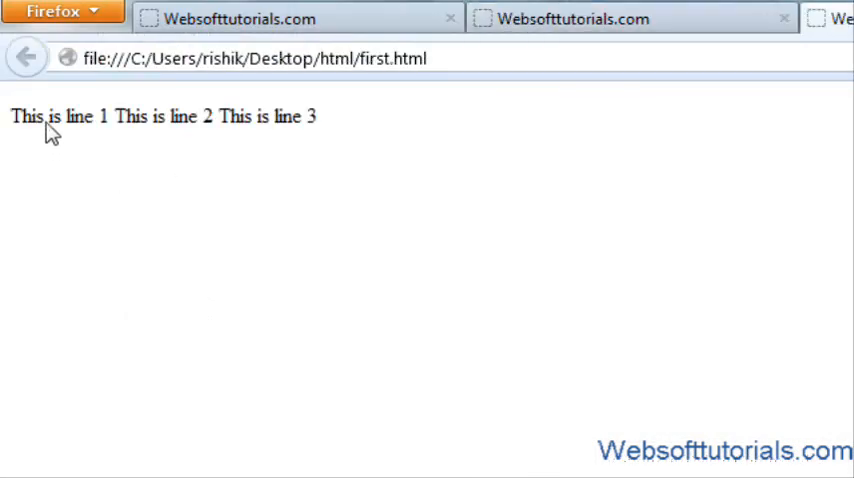
left_click_drag(60, 116, 312, 116)
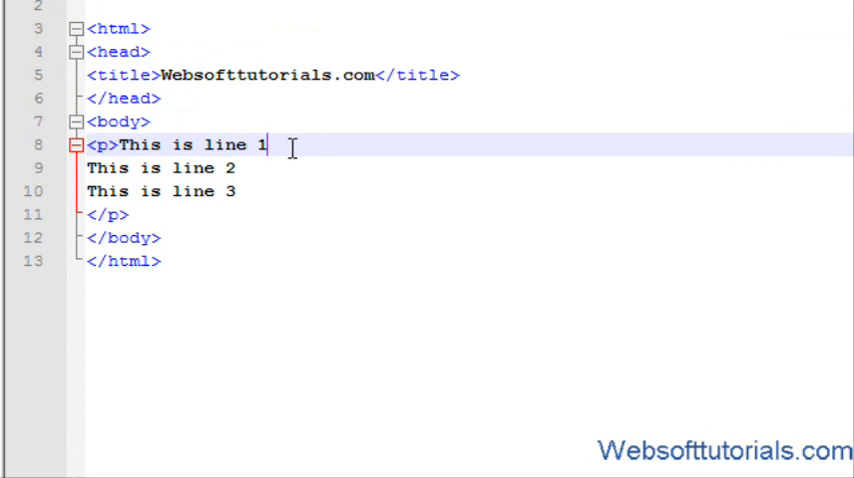
Step: Insert <br> after line 1 and line 2 of the paragraph and save
type("<br>")
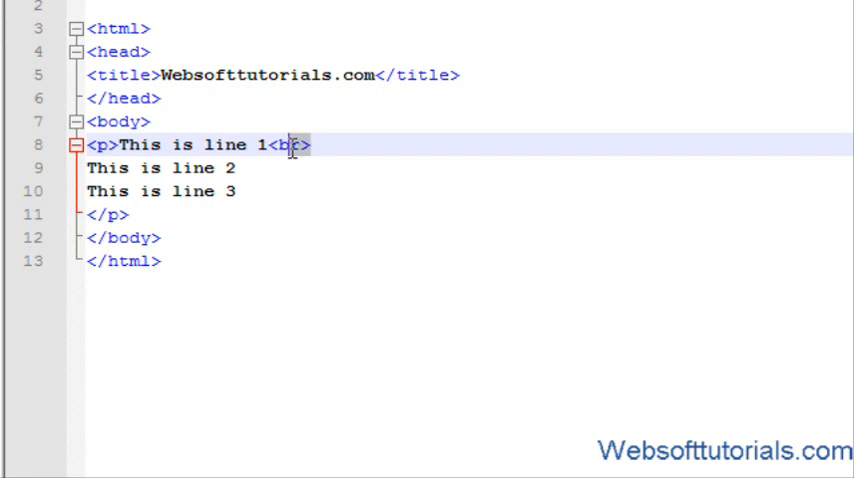
type("<br>")
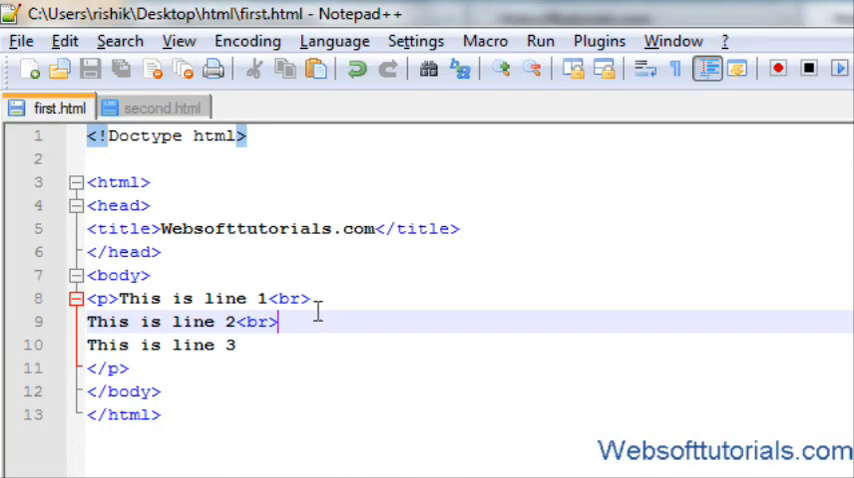
key("Delete")
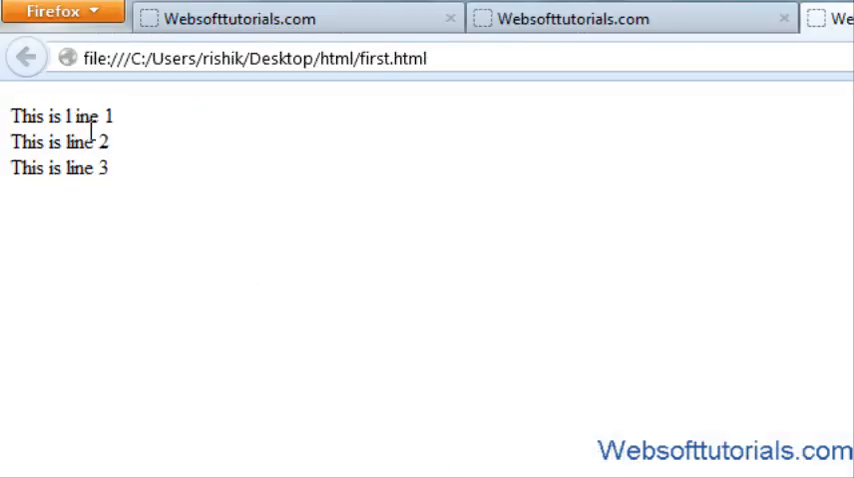
Step: Reload first.html in Firefox to see each line on its own line
double_click(92, 116)
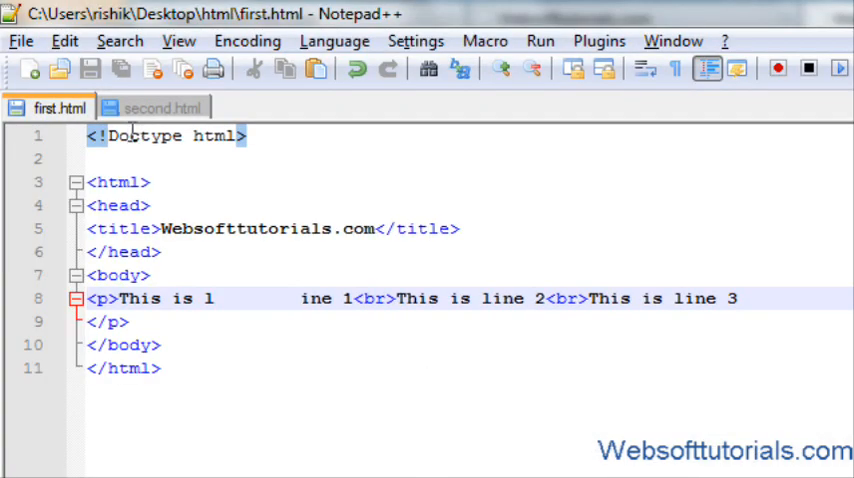
Step: Join the paragraph onto one source line and fix the gap in 'line 1'
left_click(213, 298)
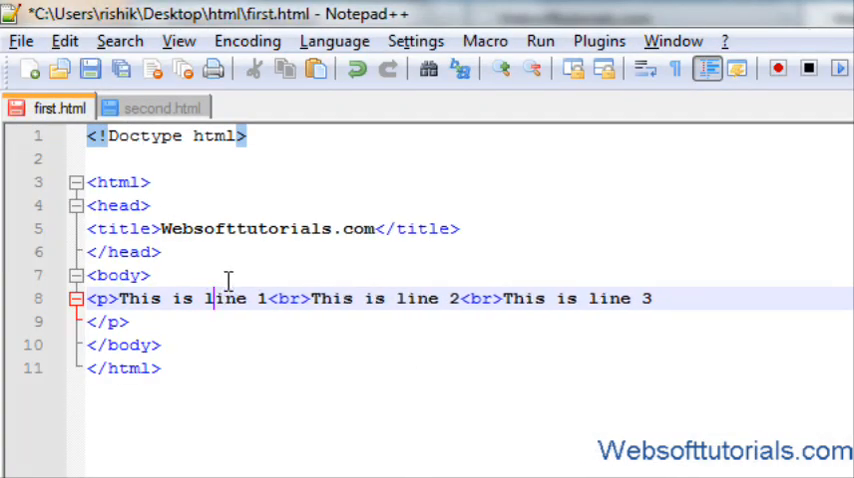
type("&nb")
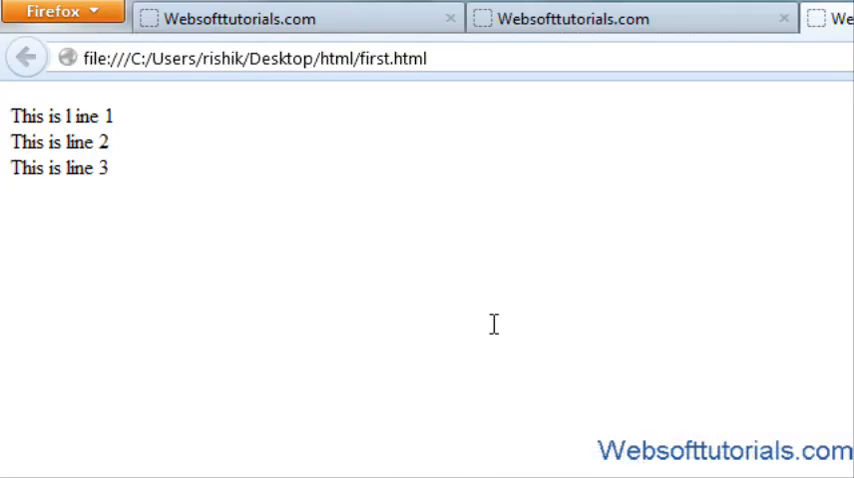
Step: Refresh first.html in Firefox and confirm the three lines stay separate
double_click(105, 116)
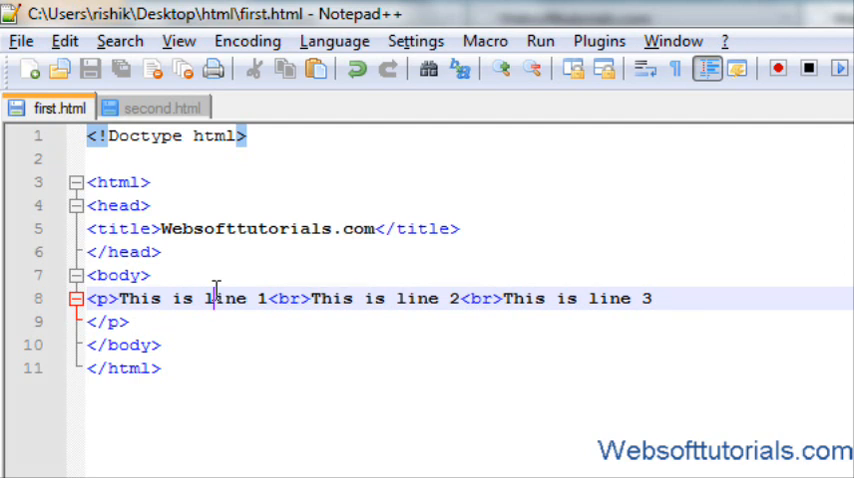
mouse_move(293, 298)
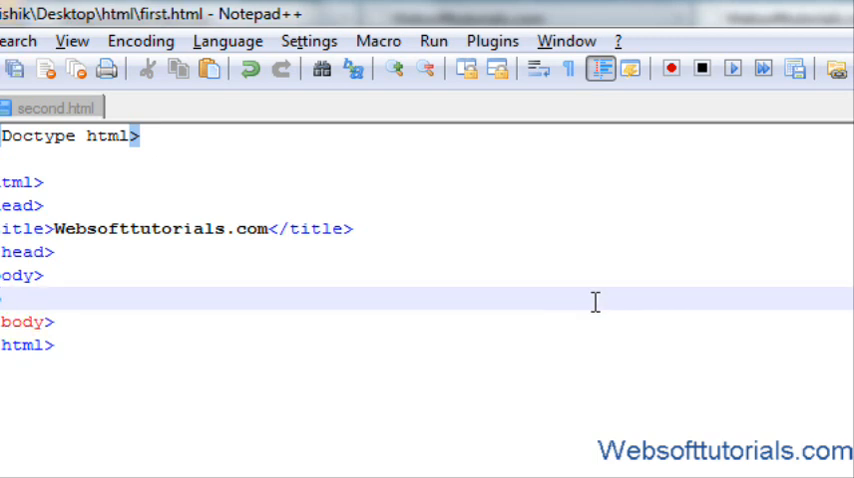
Step: Replace the paragraph with <pre></pre> holding 'This is line 1', 2 and 3 on separate lines
type("re></r")
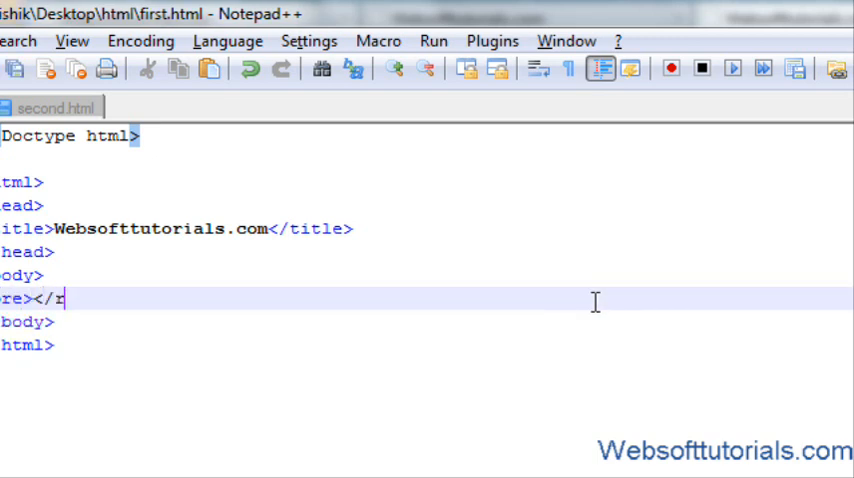
type("e>")
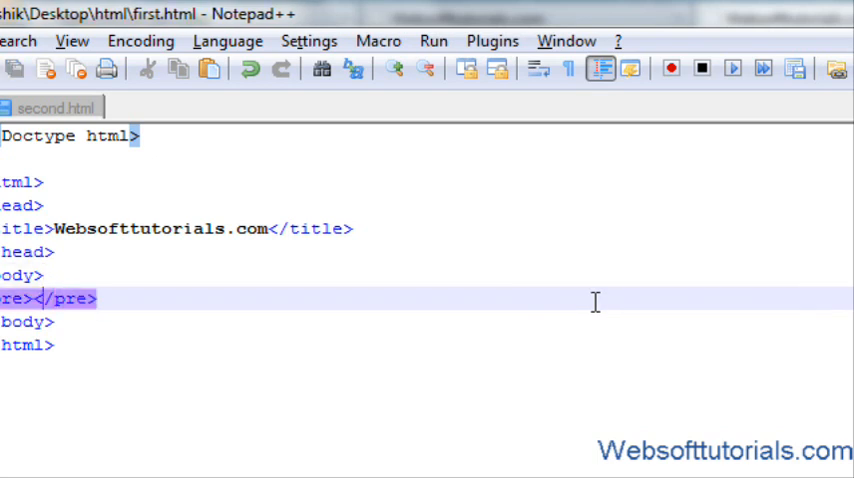
key("Return")
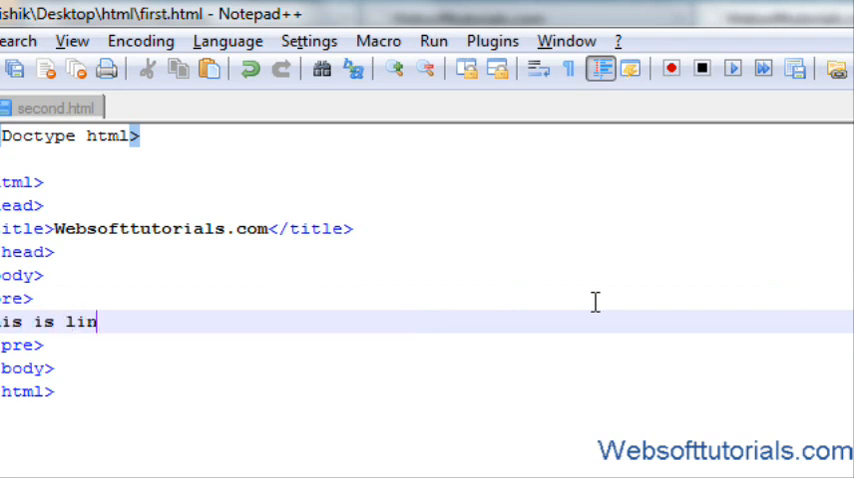
type("e 1is line 1")
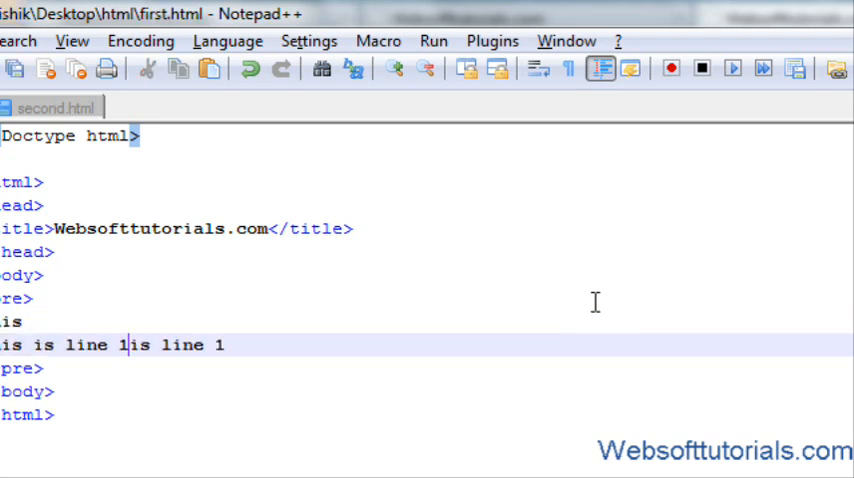
key("Enter")
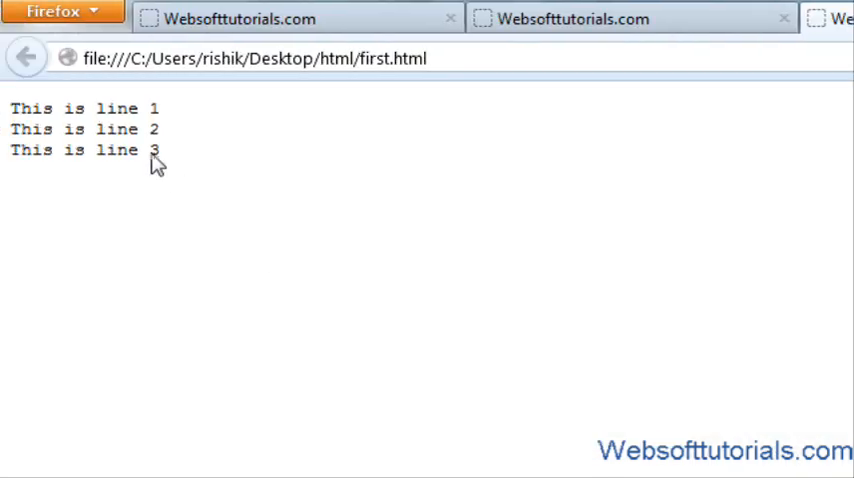
mouse_move(110, 110)
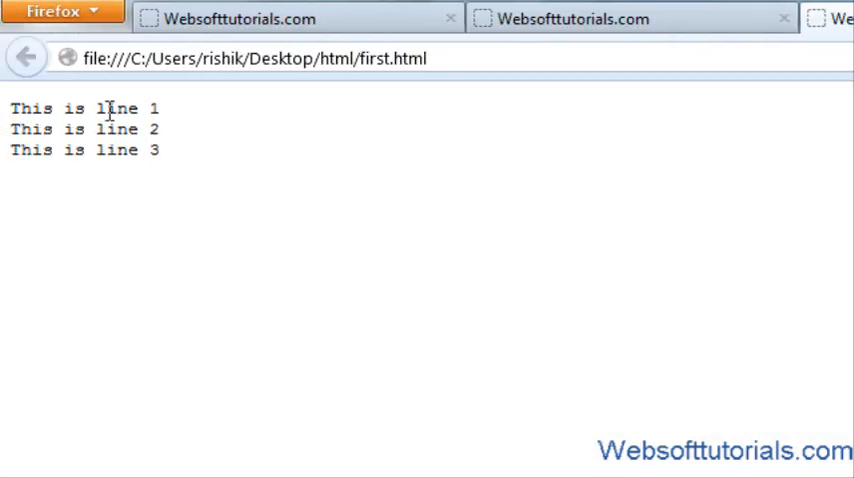